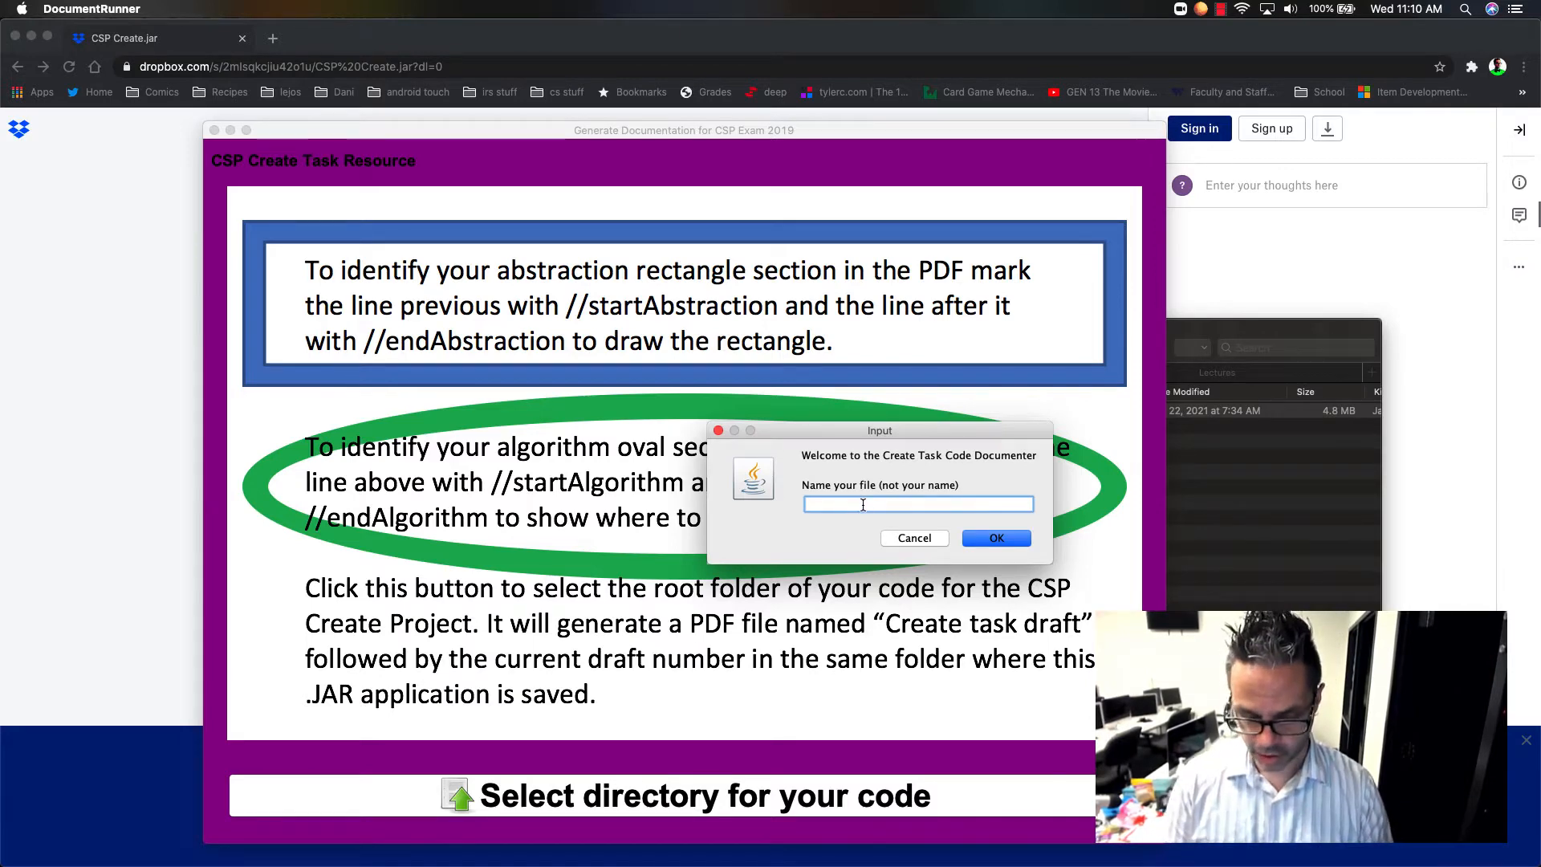
# Enter 'video demo' as the output file name and confirm.
pyautogui.write('video demo')
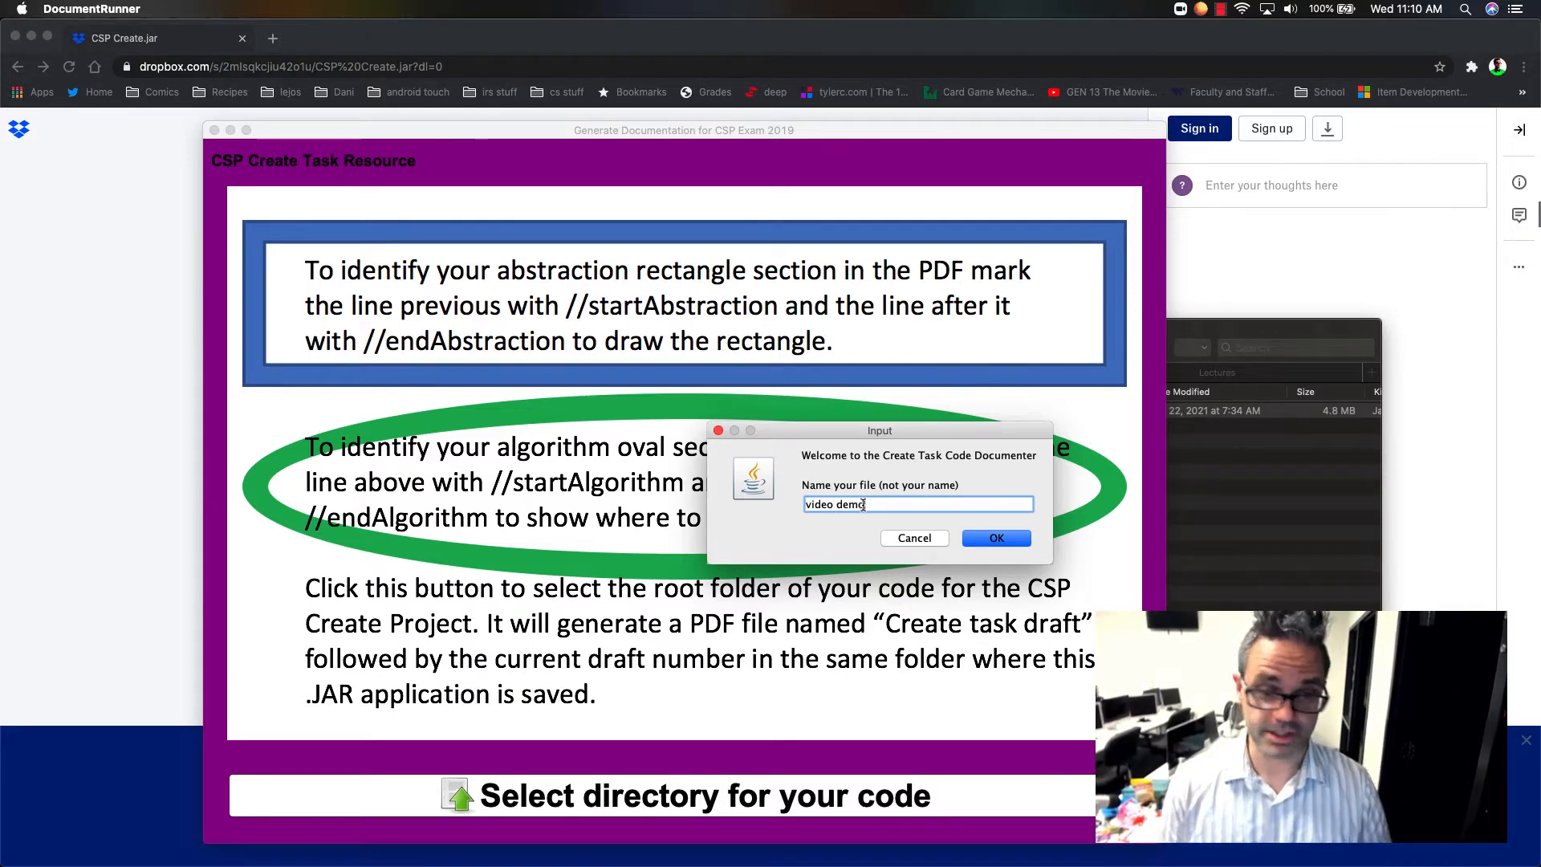
pyautogui.click(995, 538)
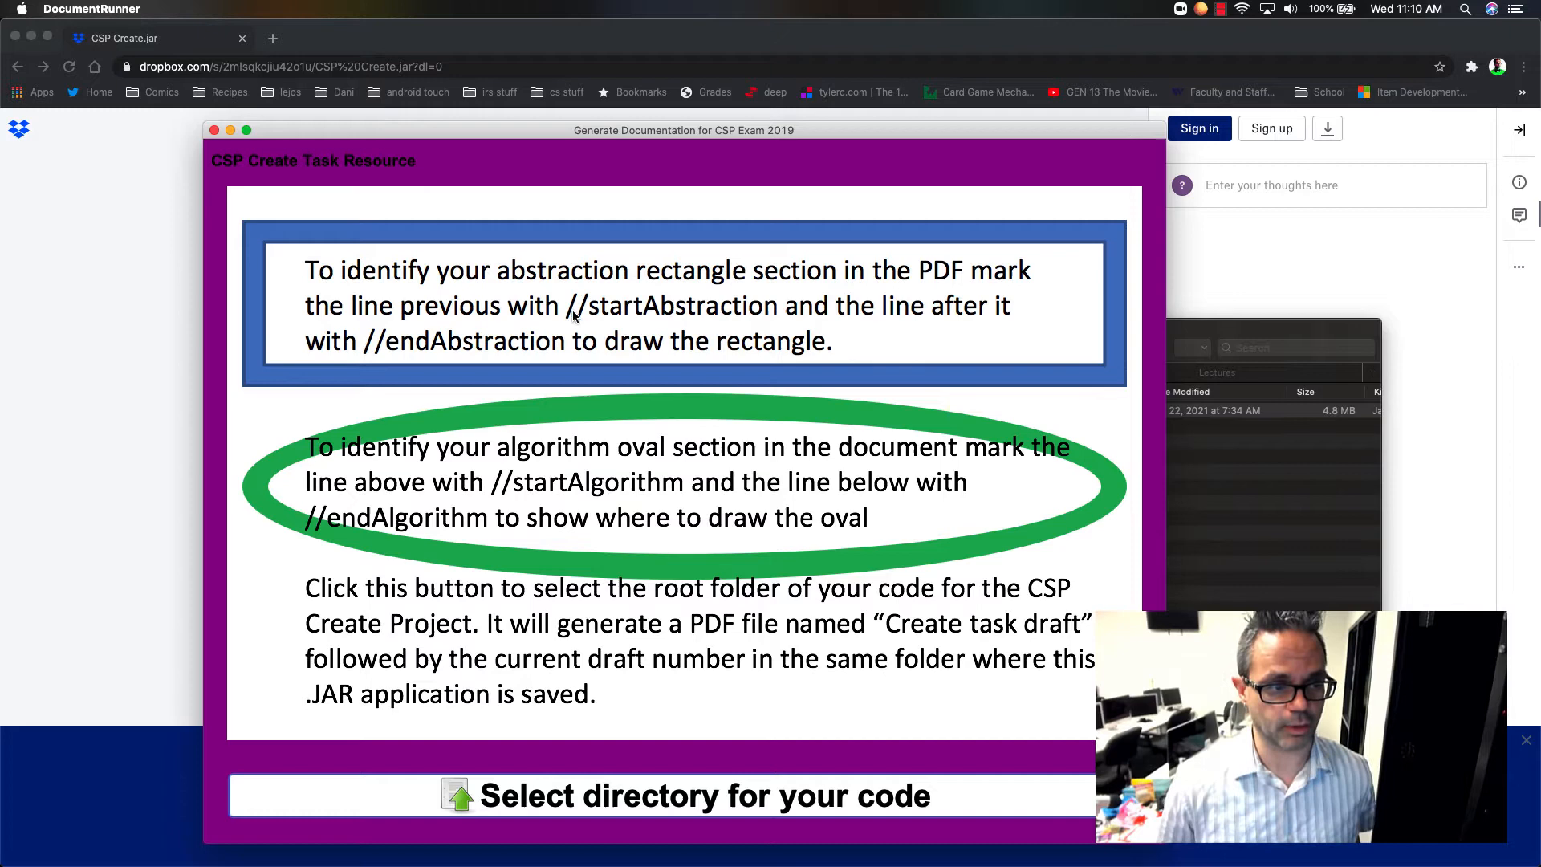
pyautogui.moveTo(334, 368)
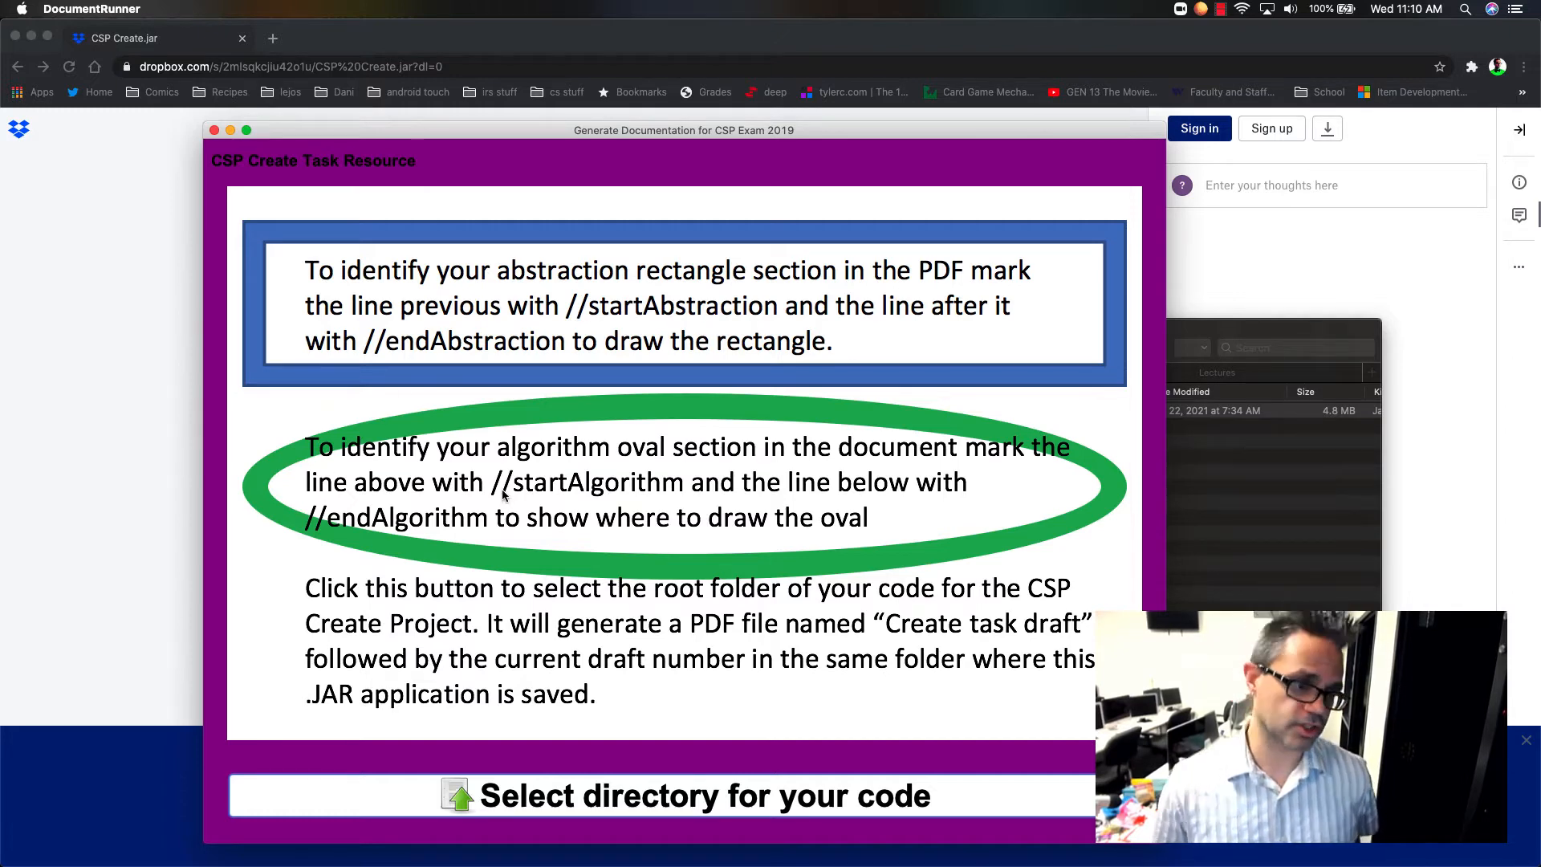
pyautogui.moveTo(371, 539)
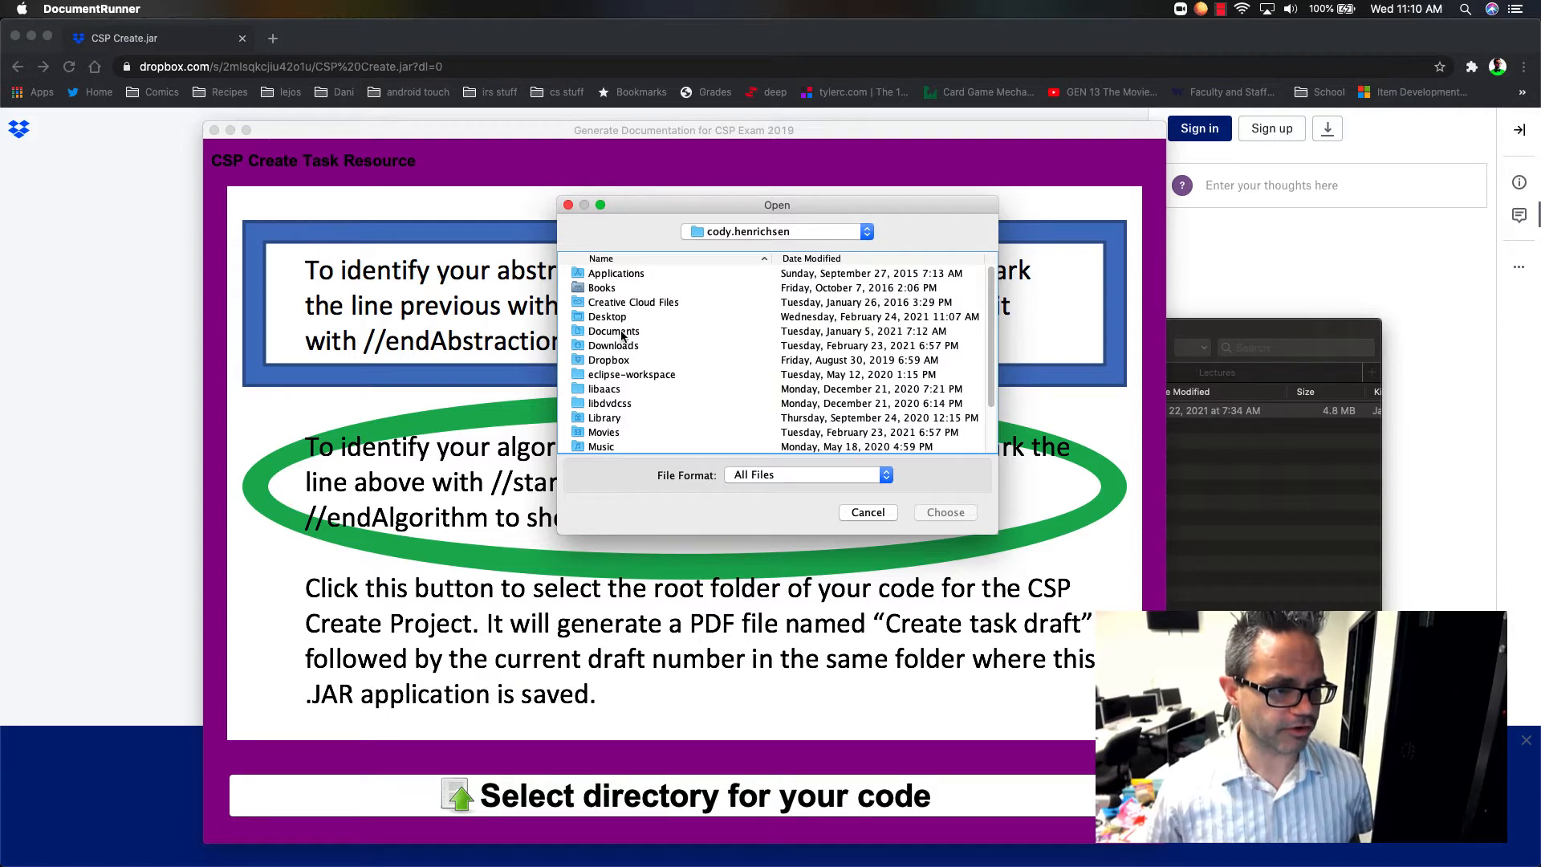
# Choose Documents > Dev > Java > DemoProject > src as the code folder.
pyautogui.doubleClick(613, 332)
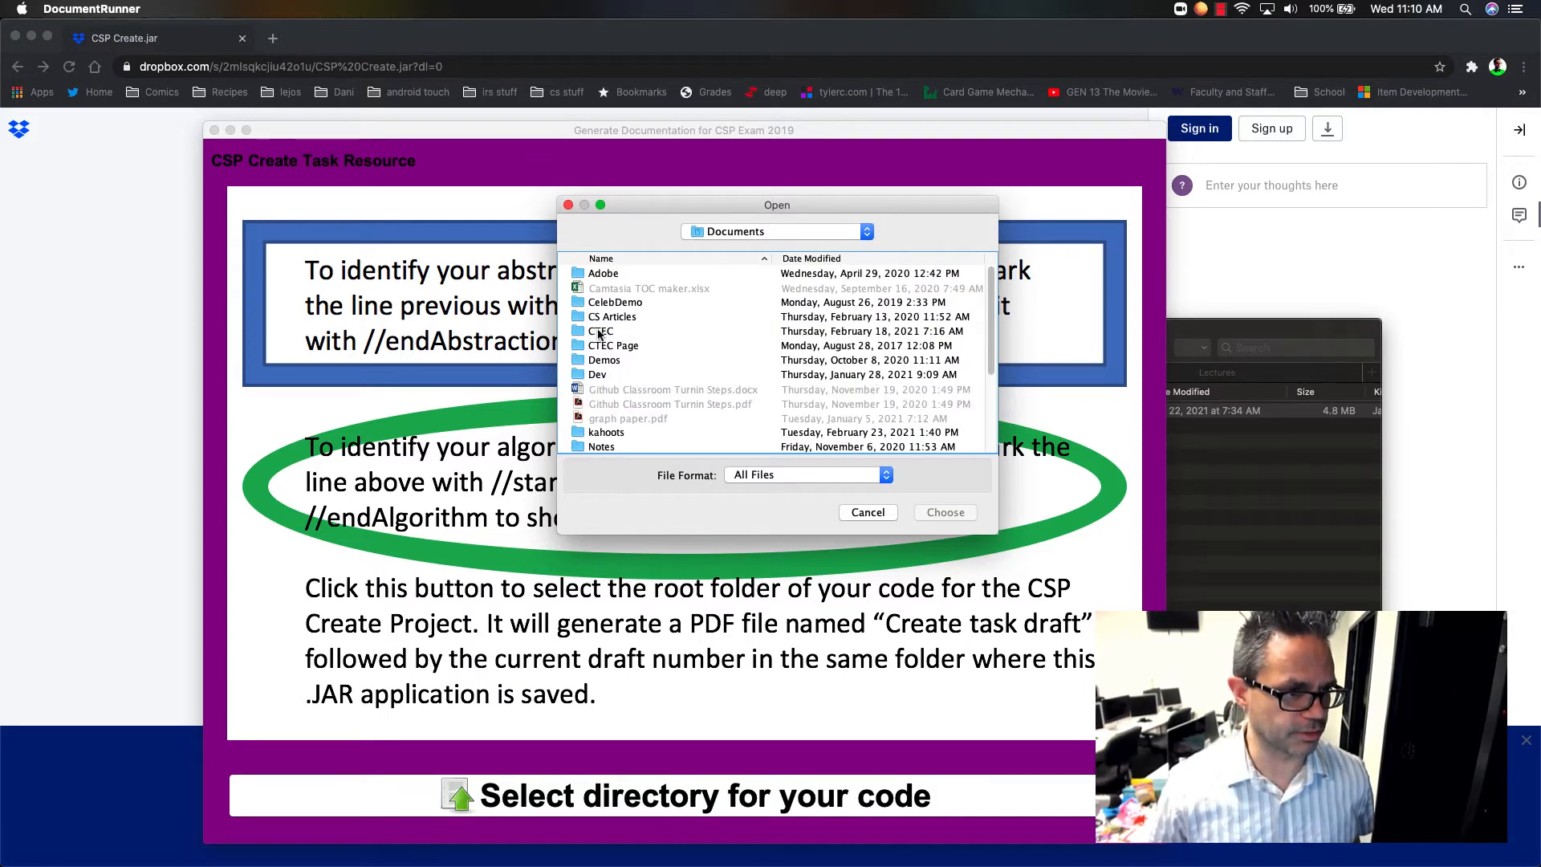
pyautogui.doubleClick(597, 375)
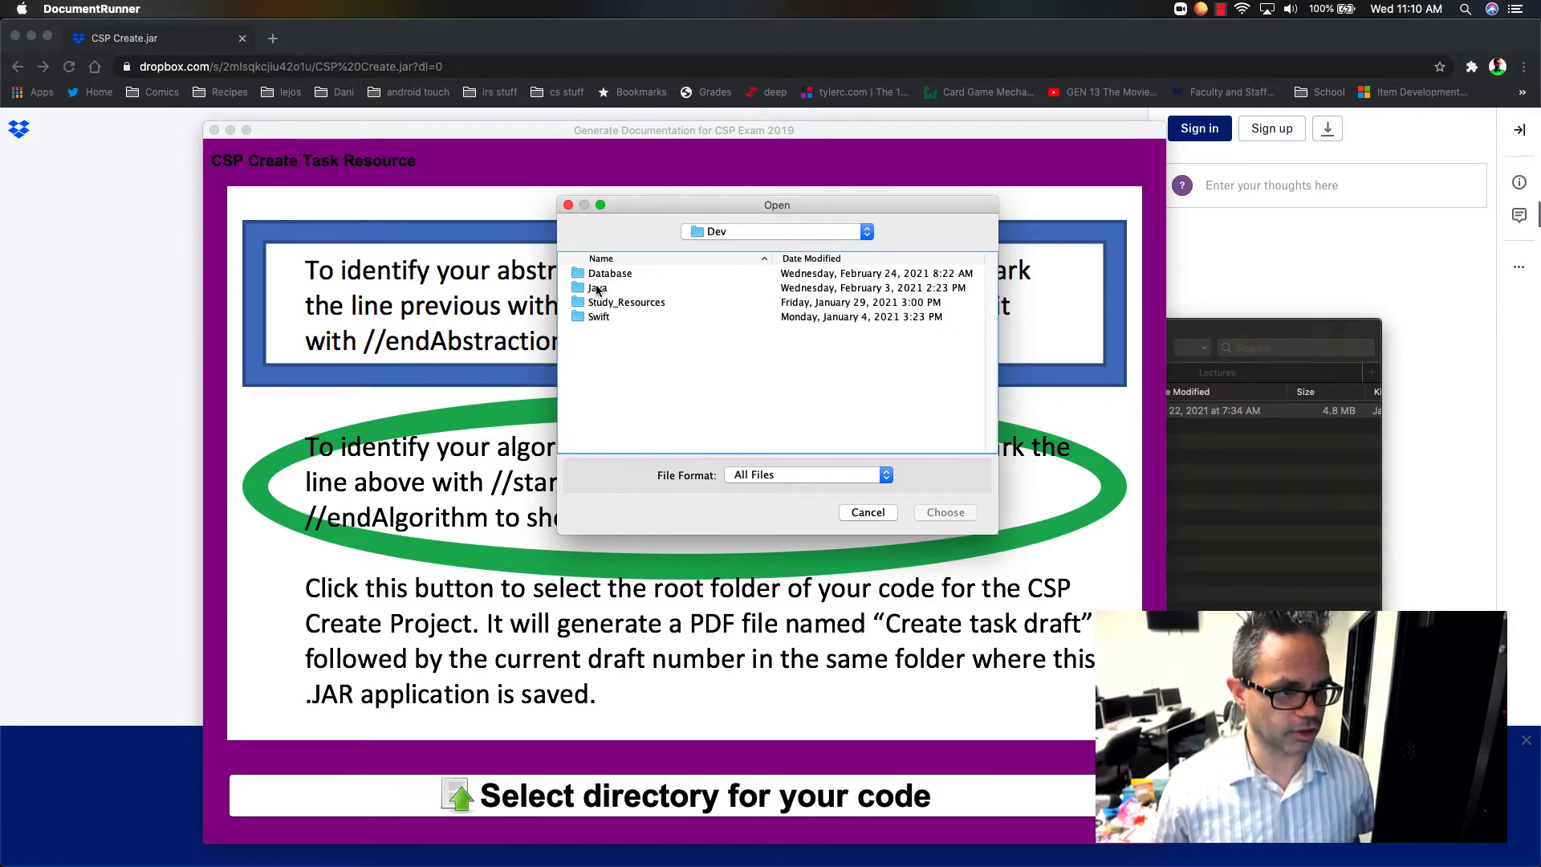
pyautogui.doubleClick(597, 288)
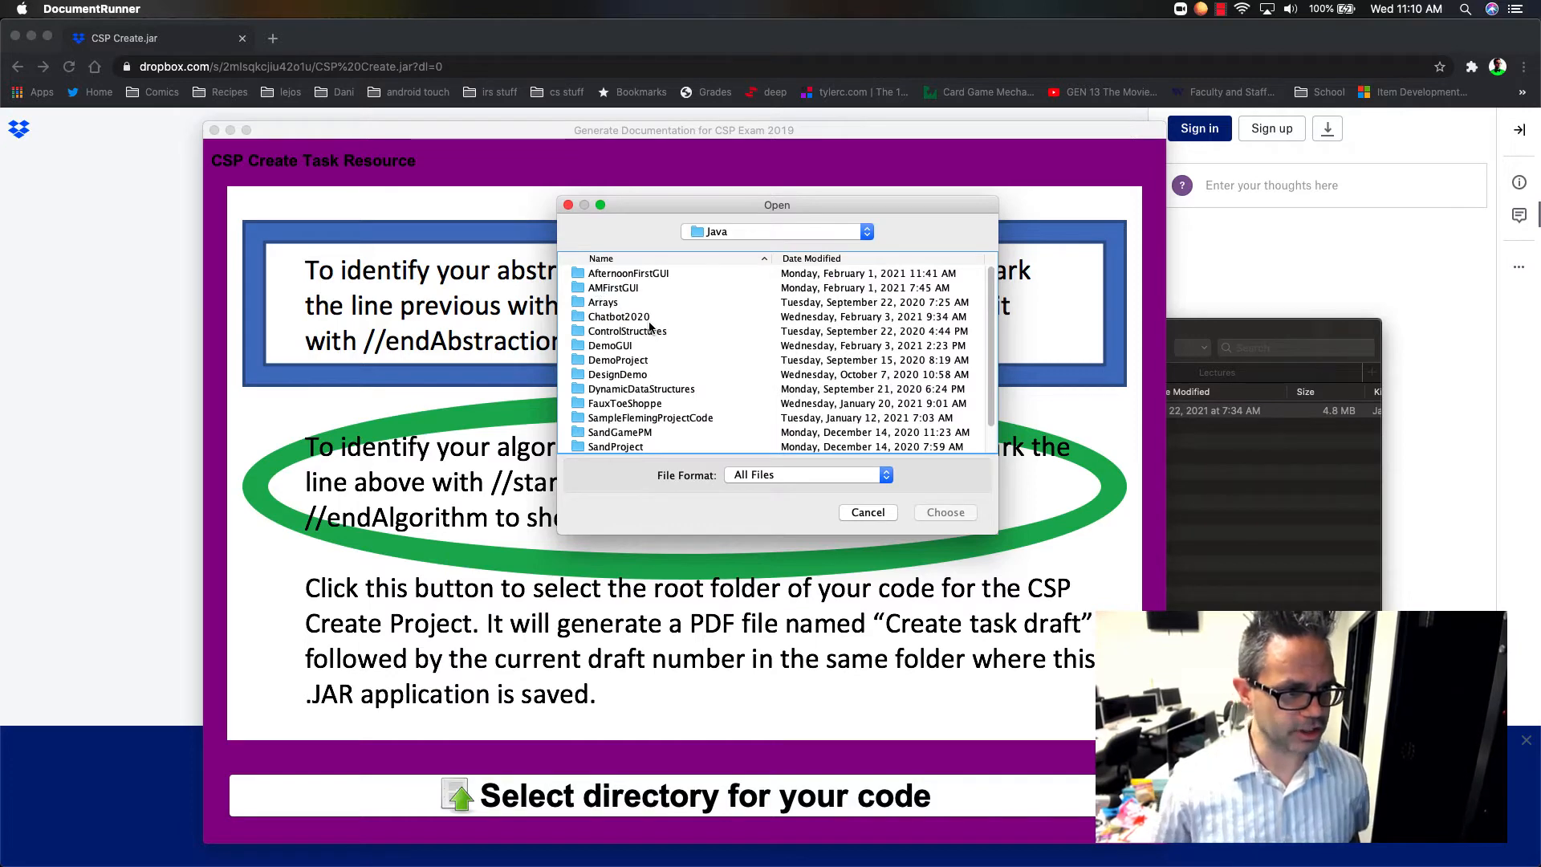
pyautogui.click(617, 360)
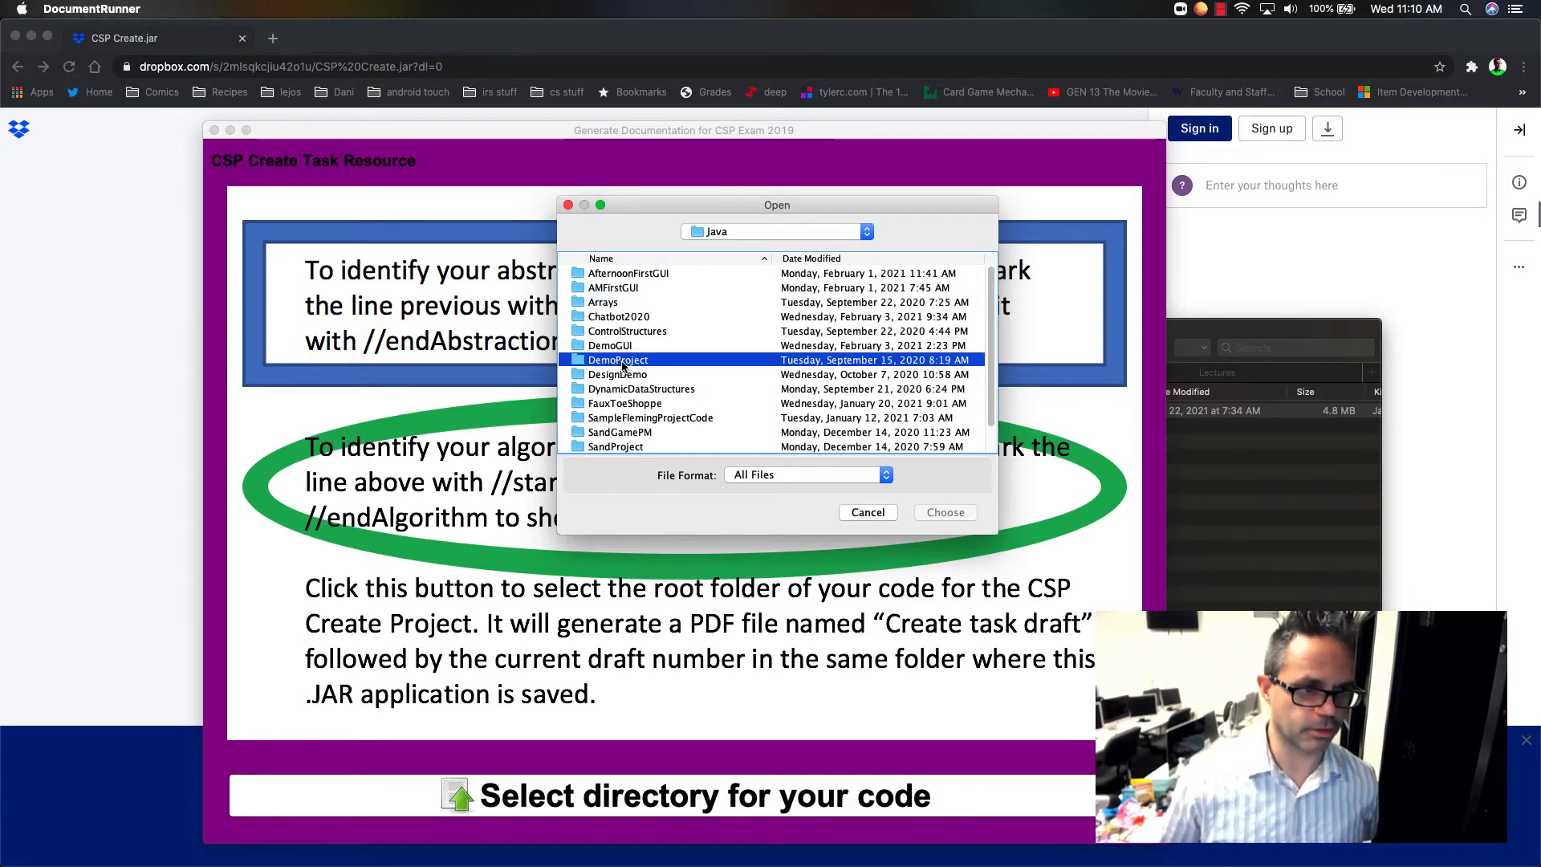
pyautogui.doubleClick(617, 359)
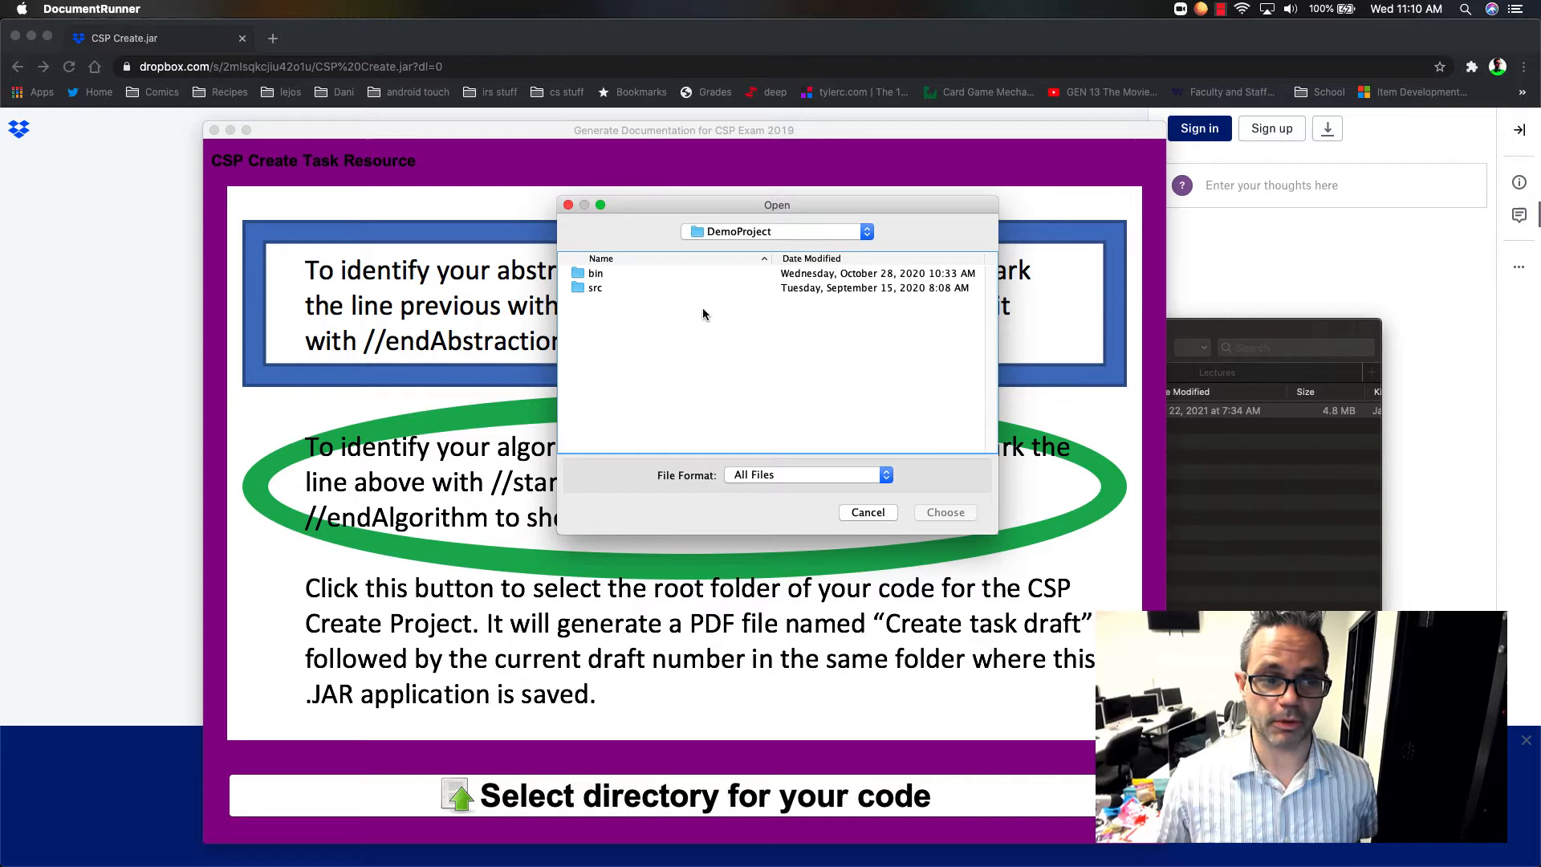
pyautogui.click(596, 287)
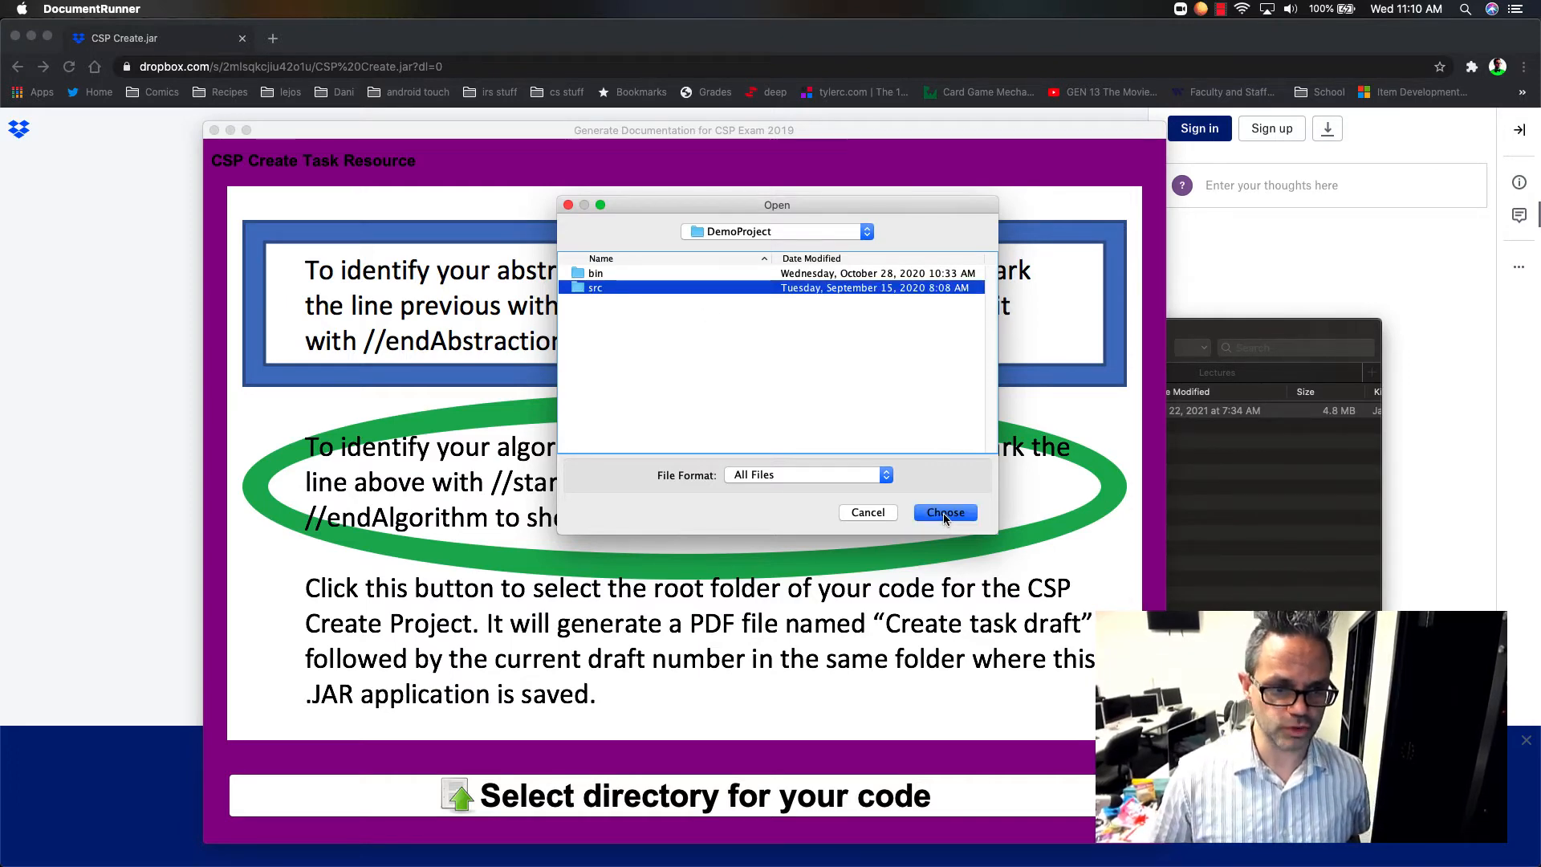
pyautogui.click(944, 512)
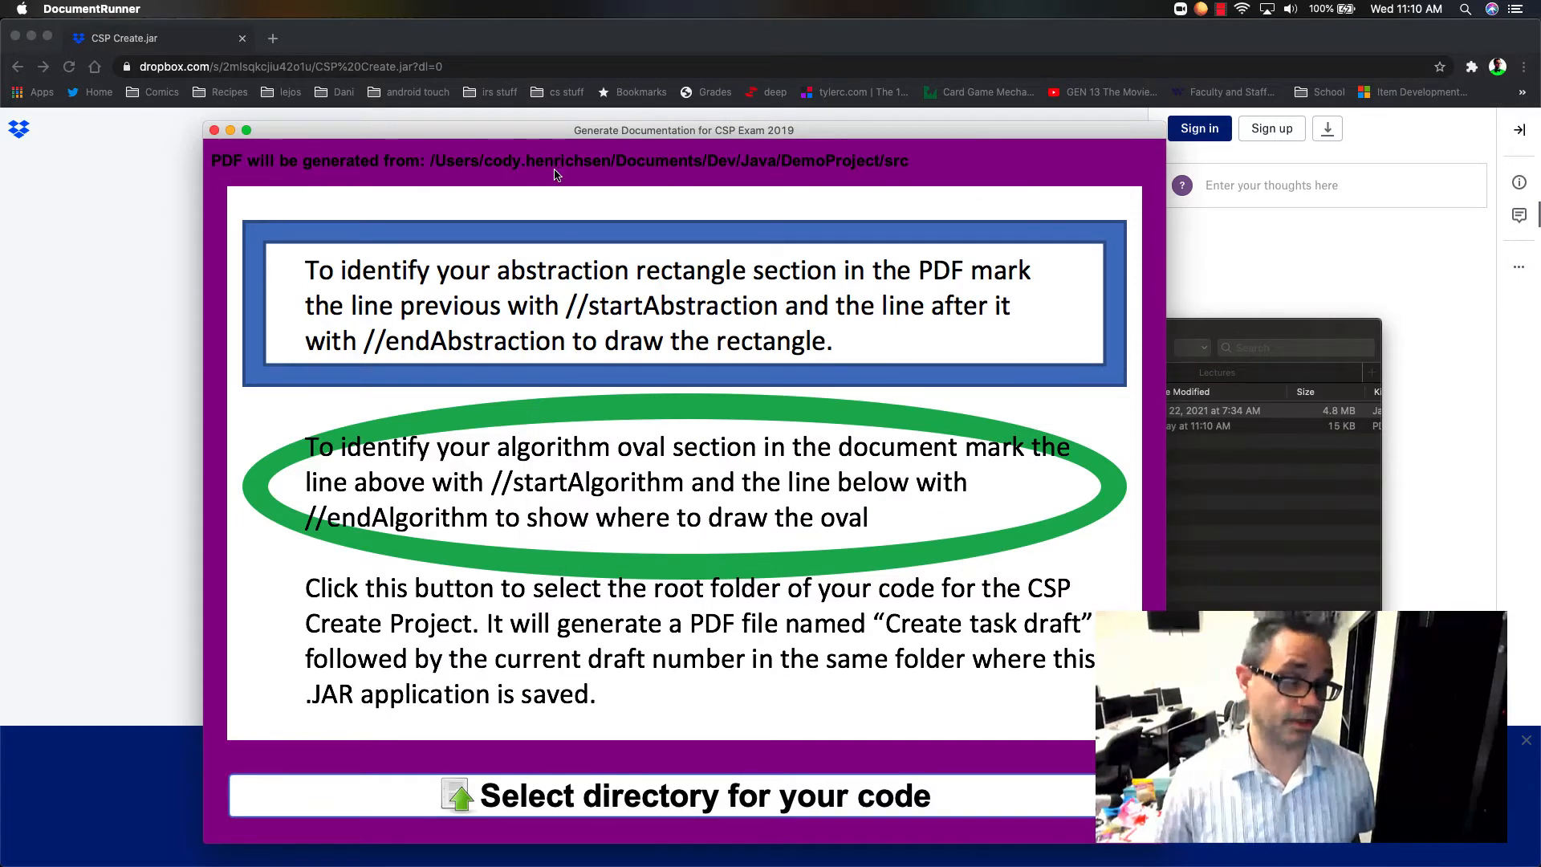
pyautogui.moveTo(781, 172)
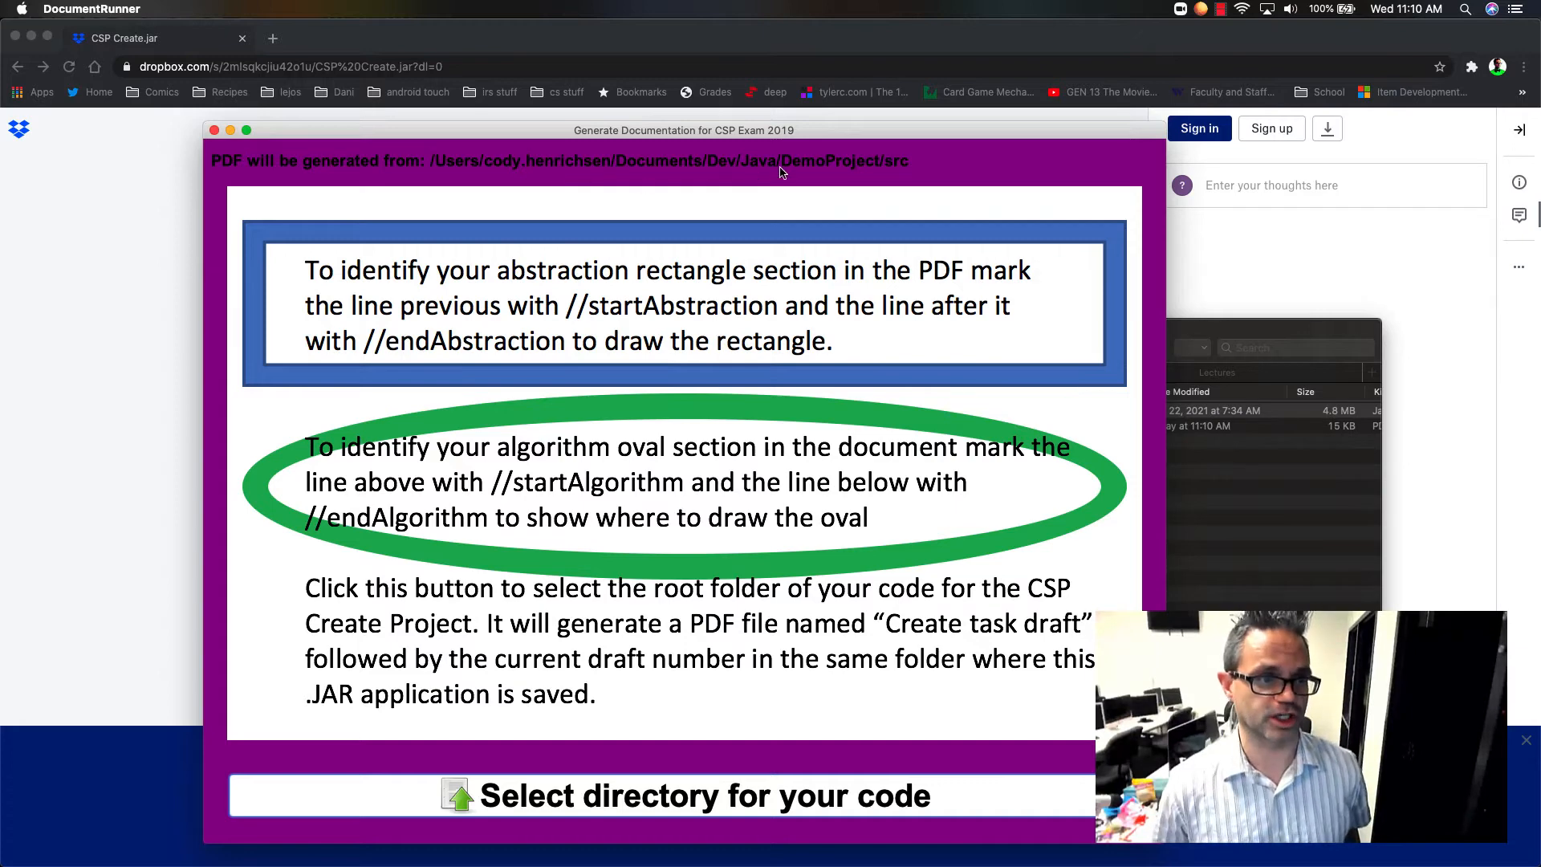
pyautogui.moveTo(887, 180)
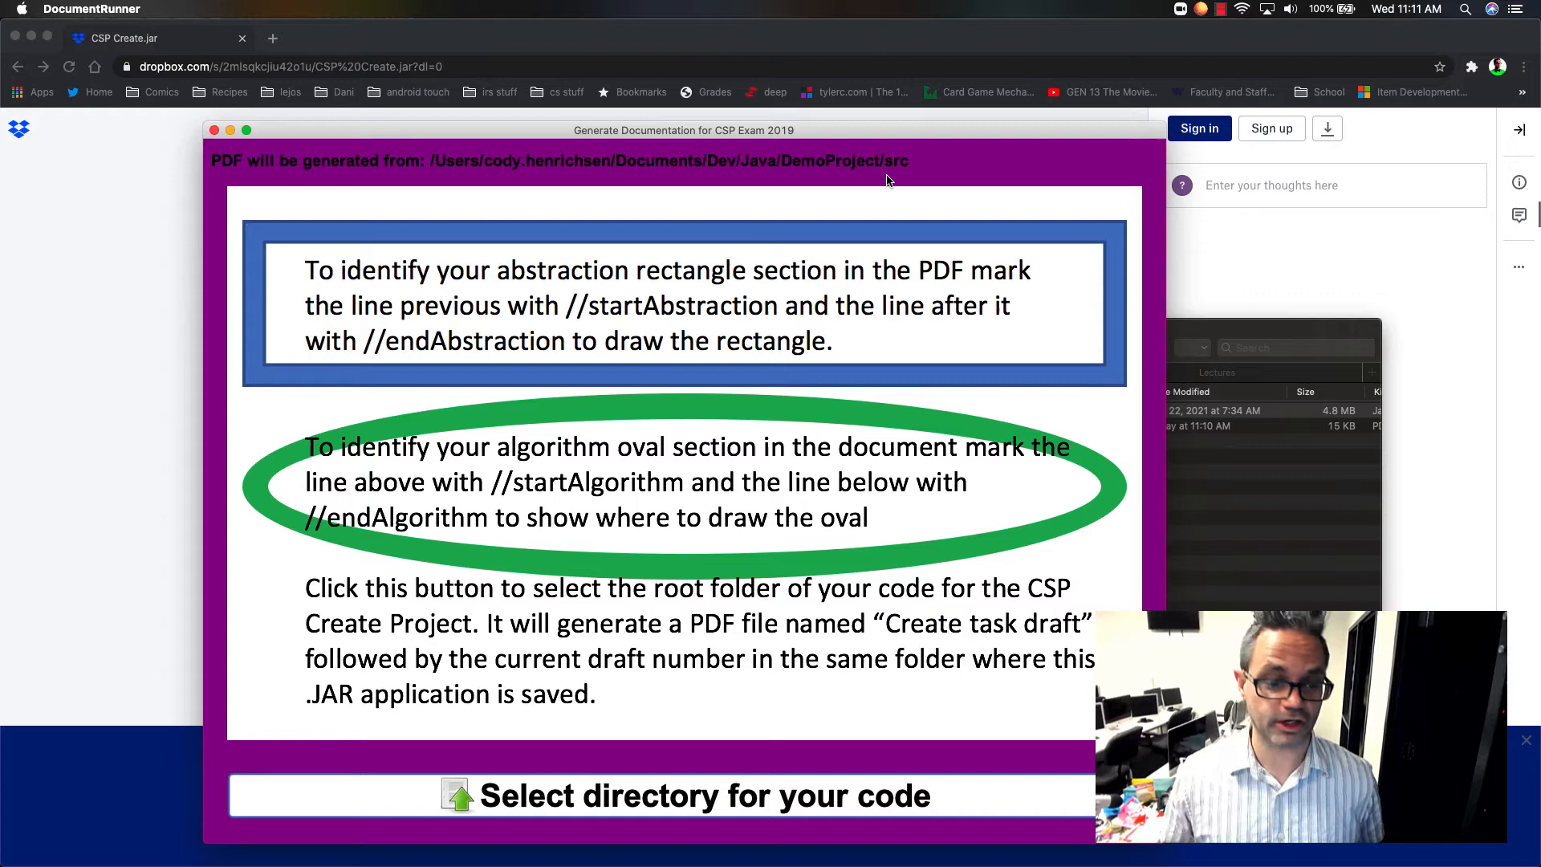
pyautogui.moveTo(565, 669)
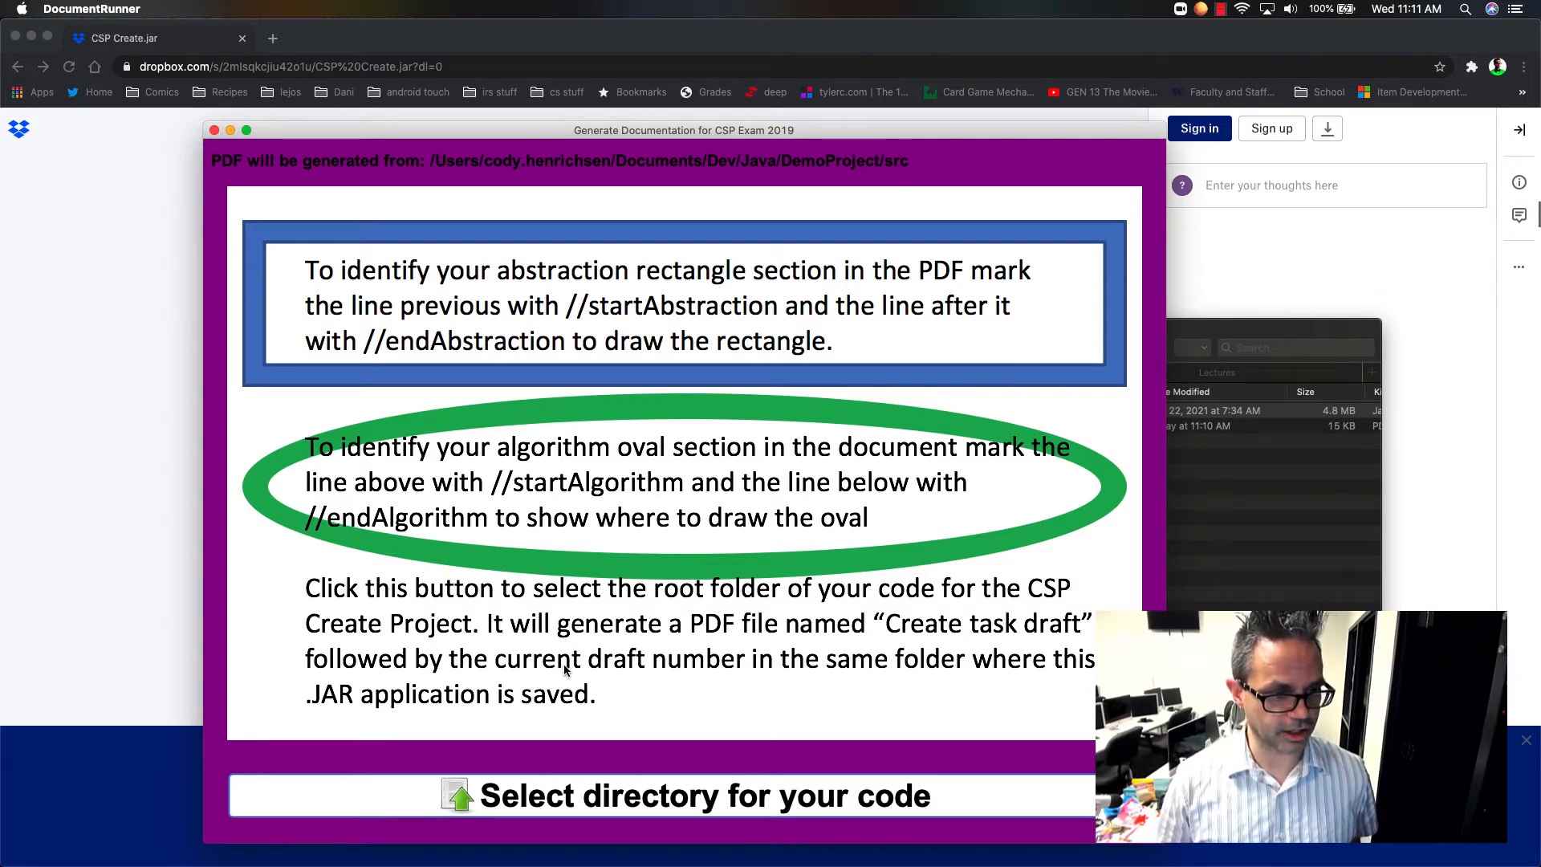
pyautogui.moveTo(540, 723)
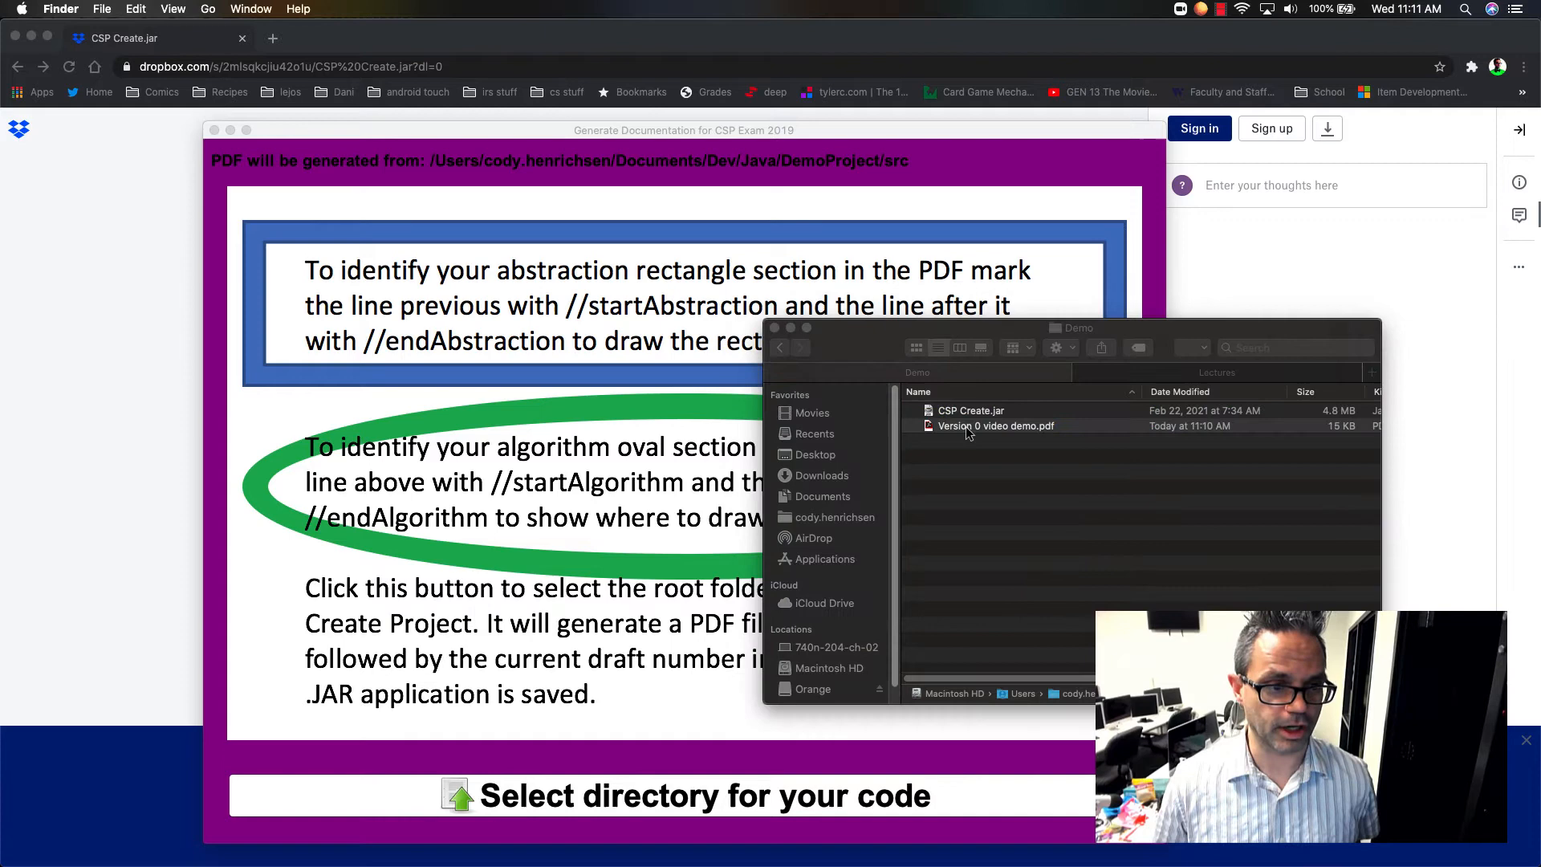
# Open Version 0 video demo.pdf from the Demo folder in Acrobat.
pyautogui.doubleClick(995, 425)
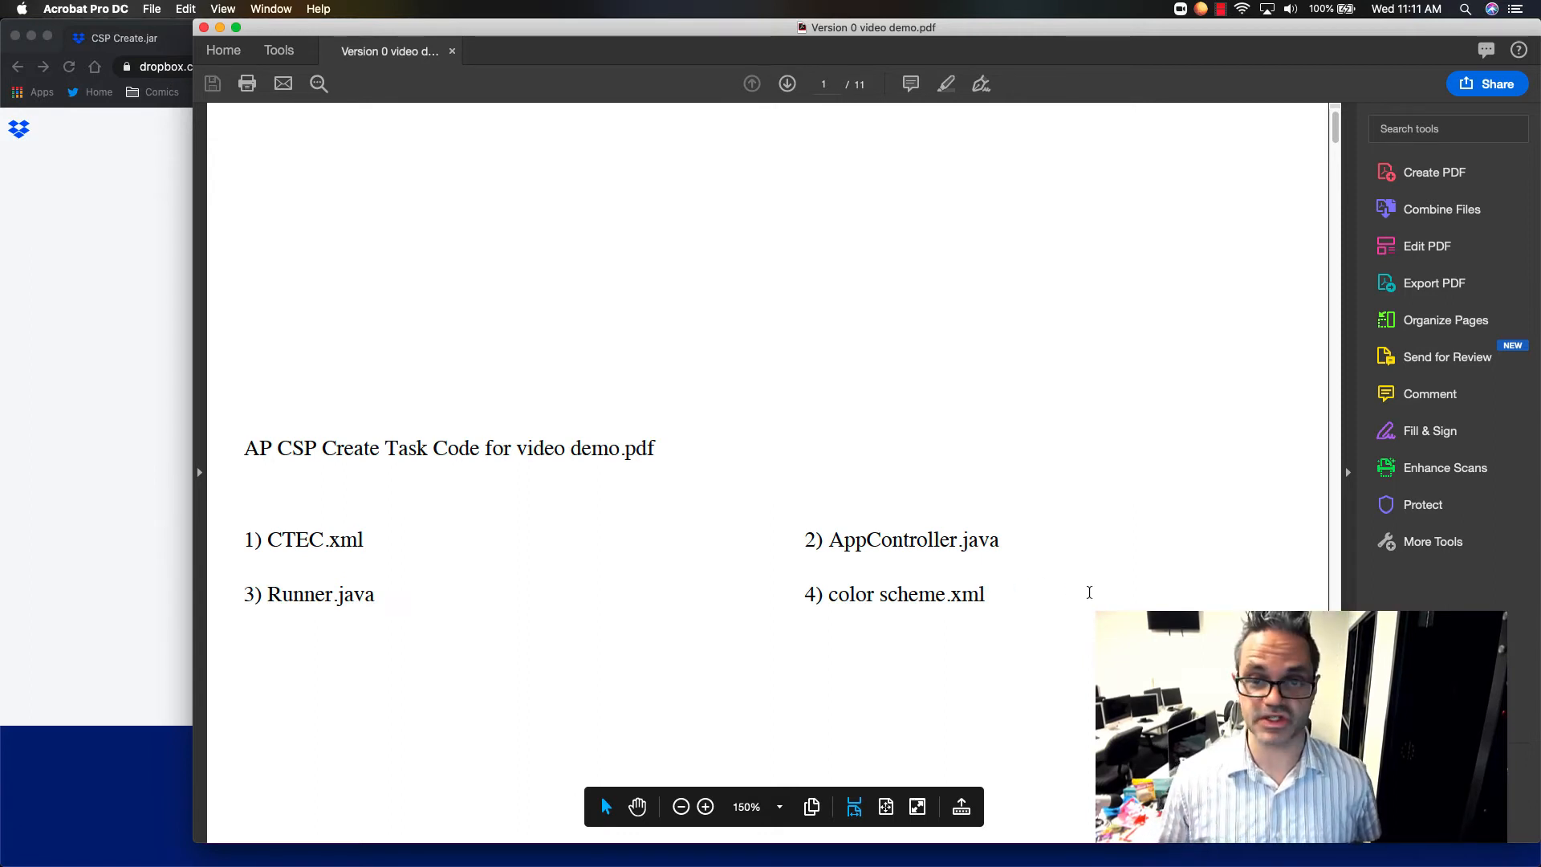
pyautogui.scroll(-3)
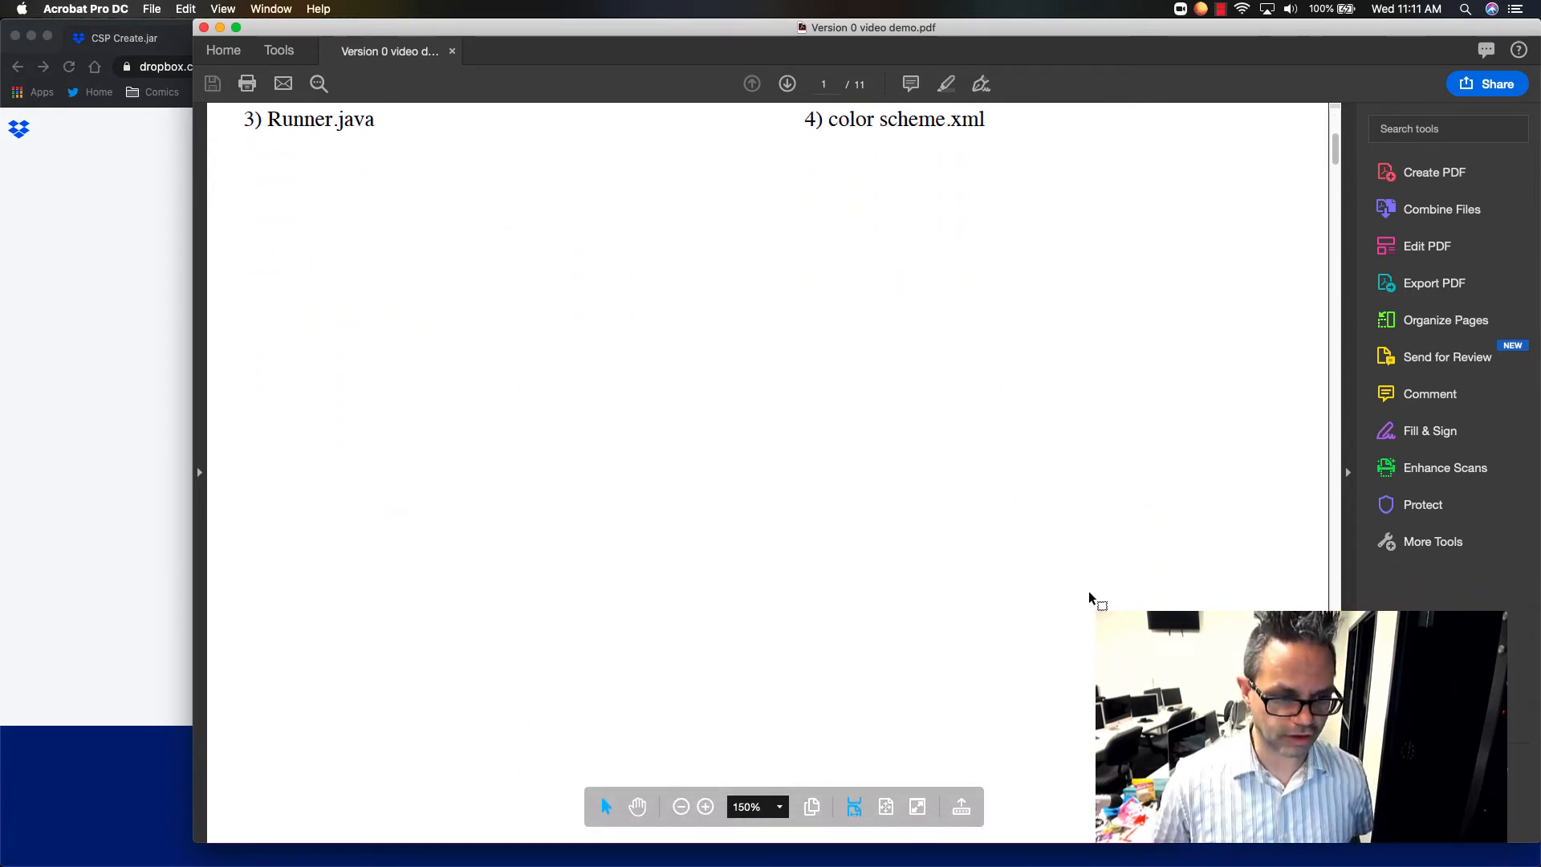
pyautogui.scroll(-3)
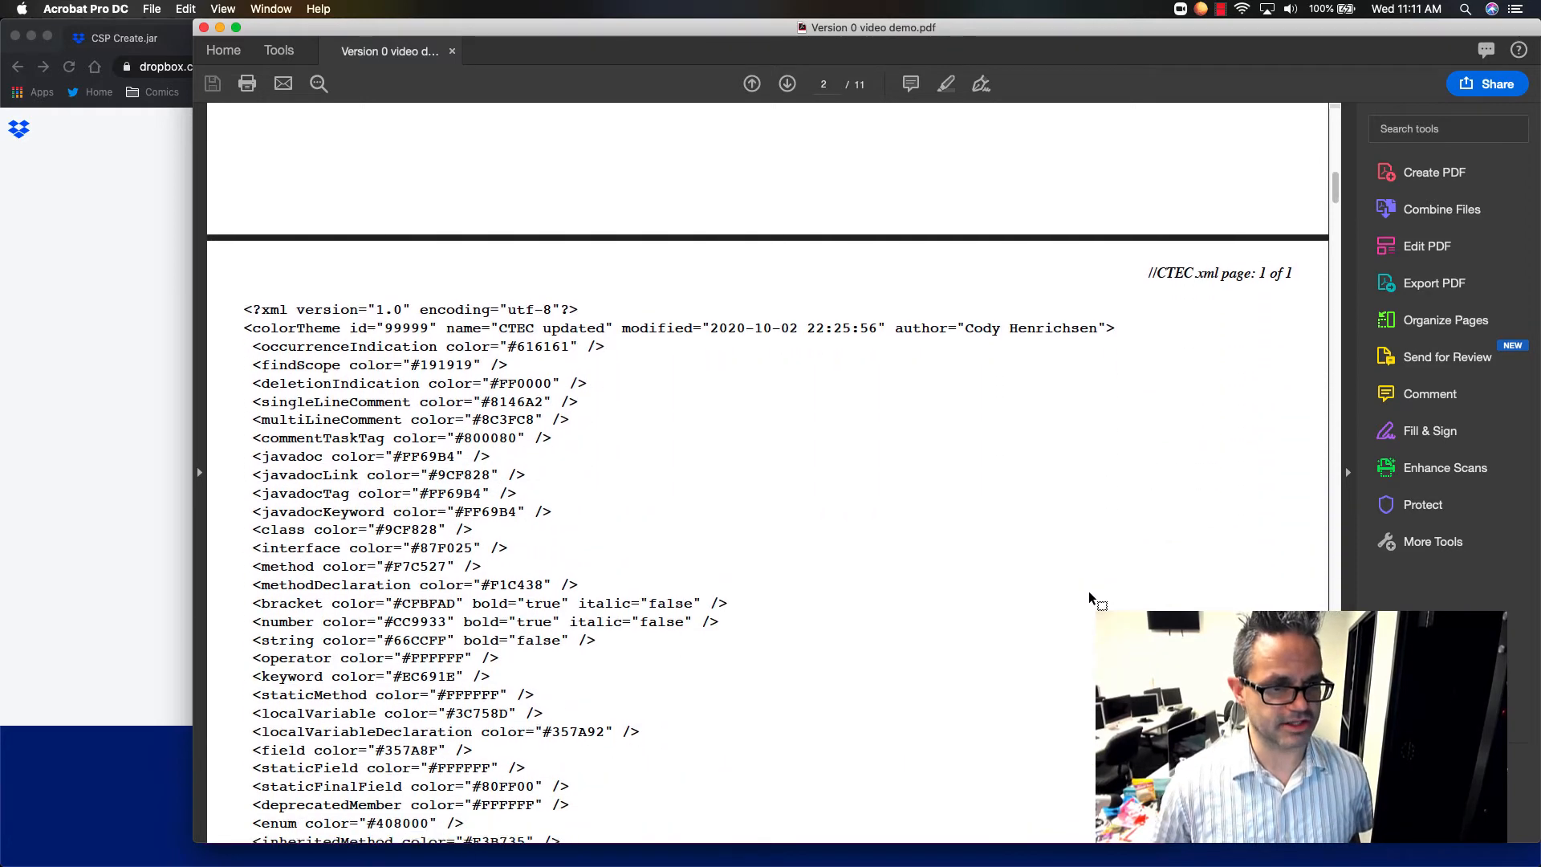
pyautogui.scroll(-3)
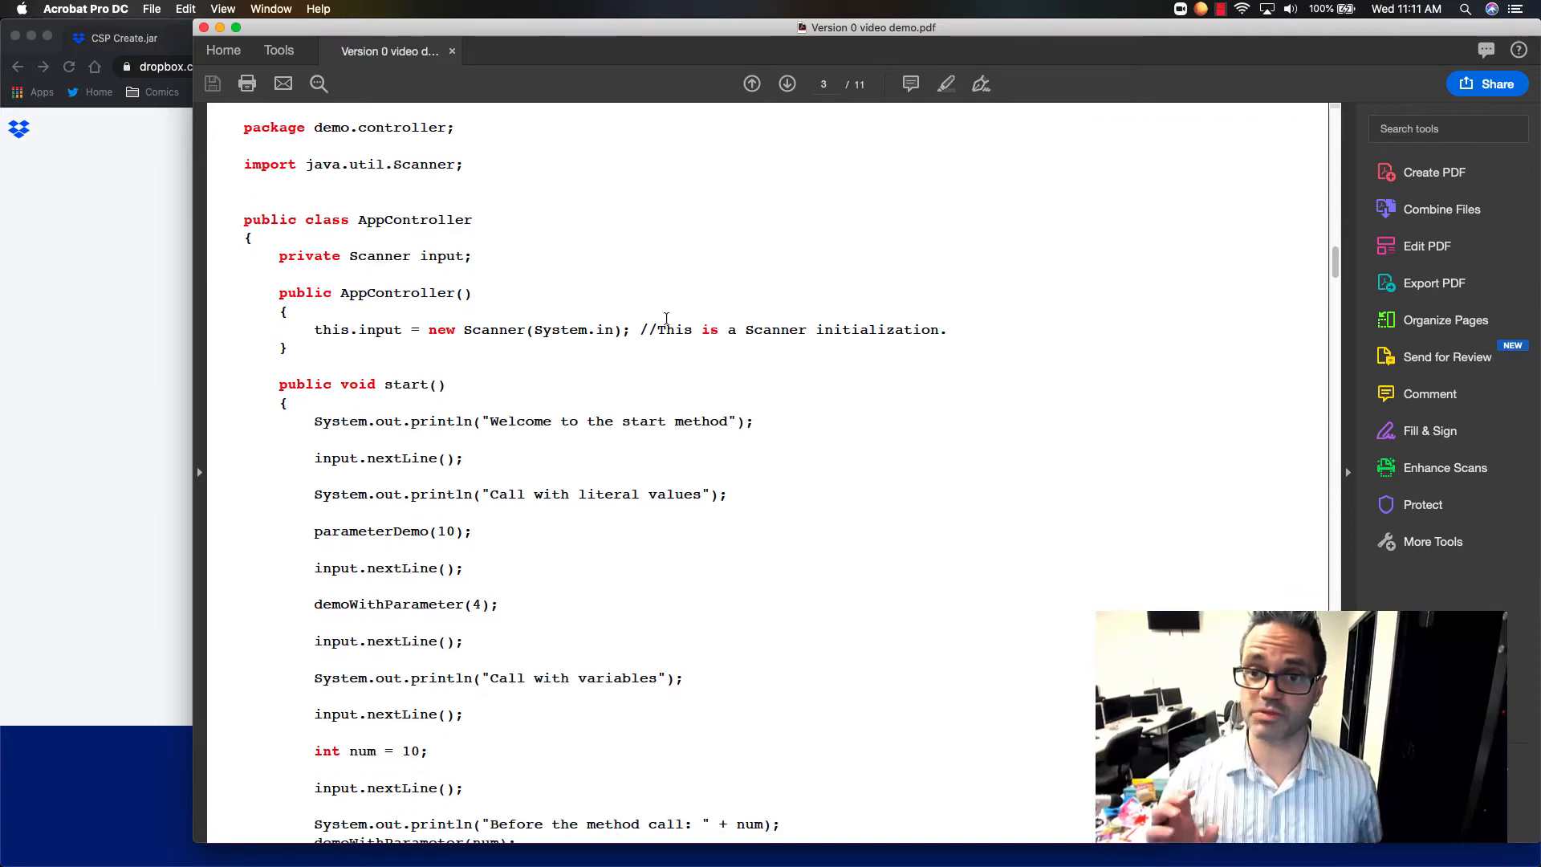
pyautogui.scroll(-3)
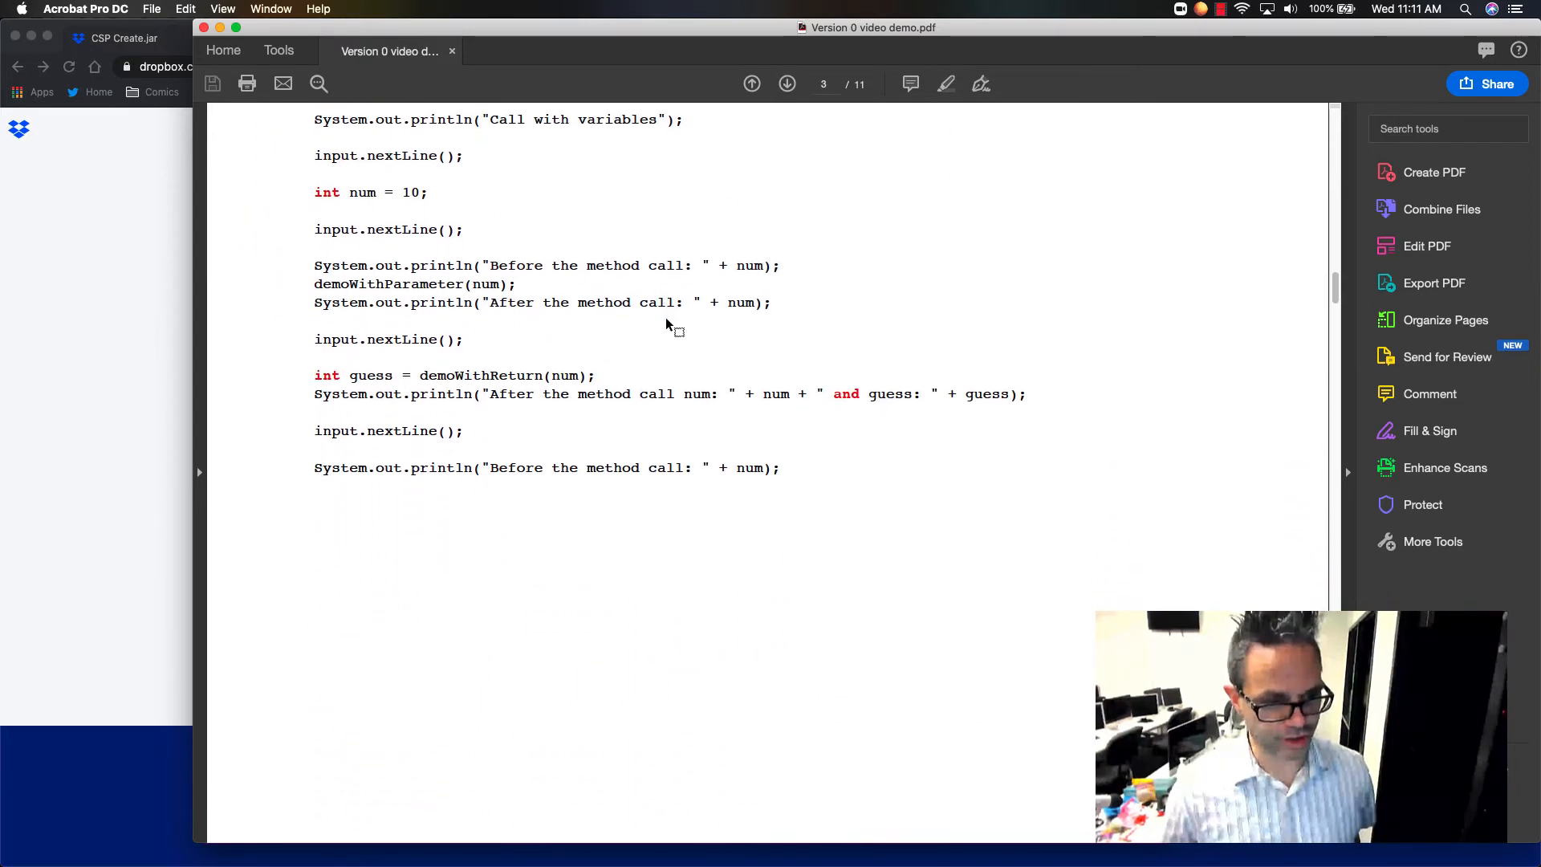
pyautogui.scroll(-3)
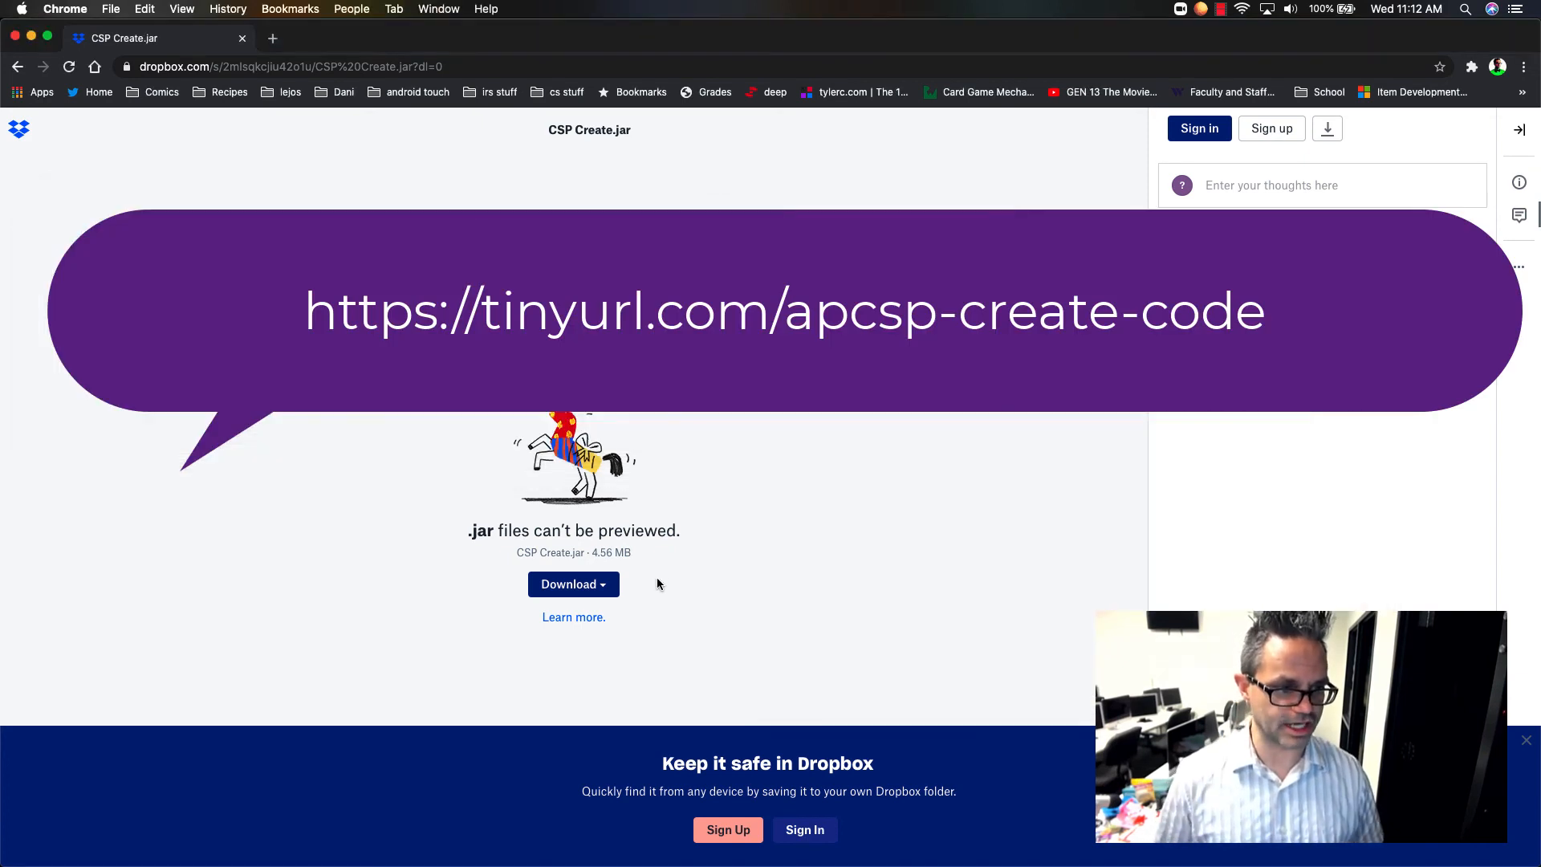
pyautogui.moveTo(610, 588)
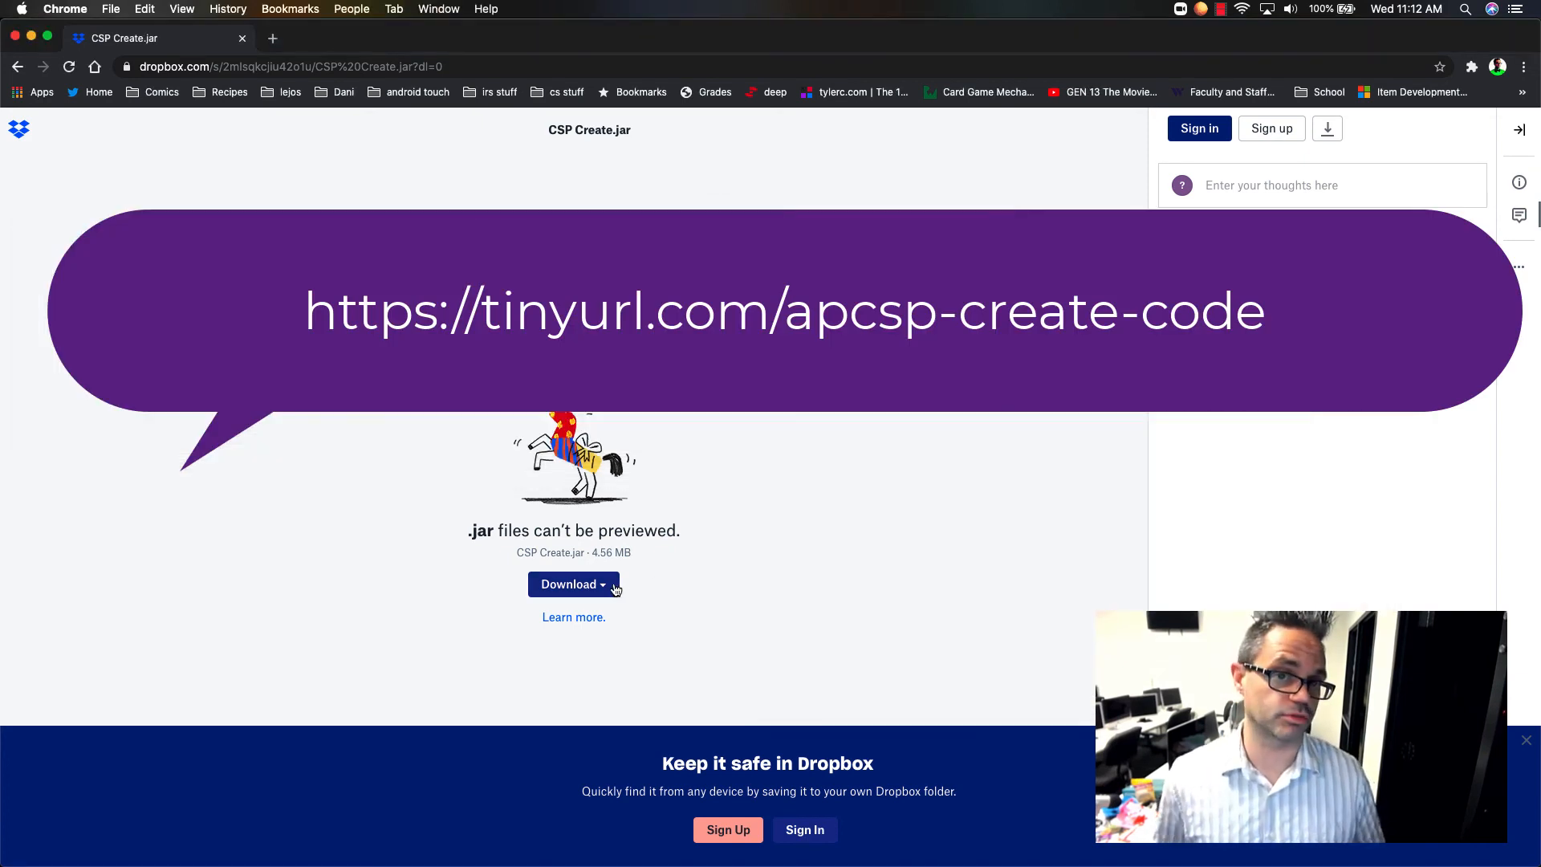